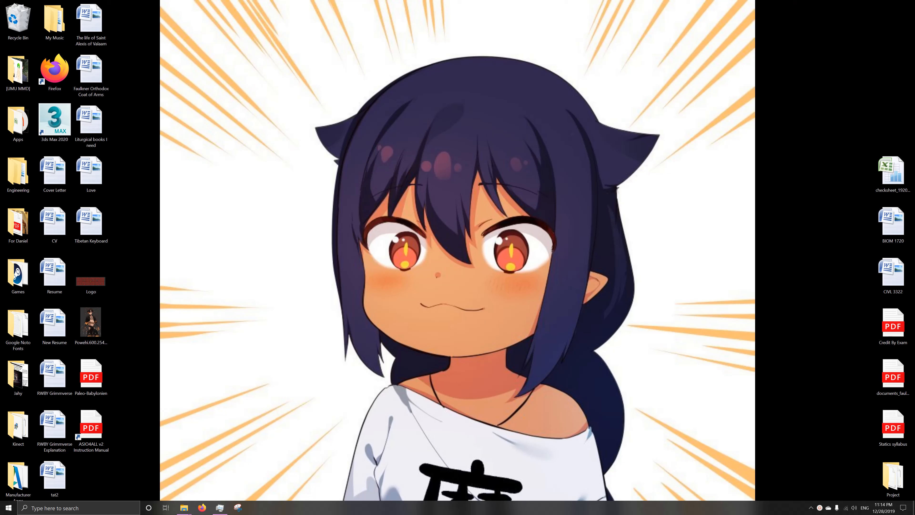
pyautogui.moveTo(330, 125)
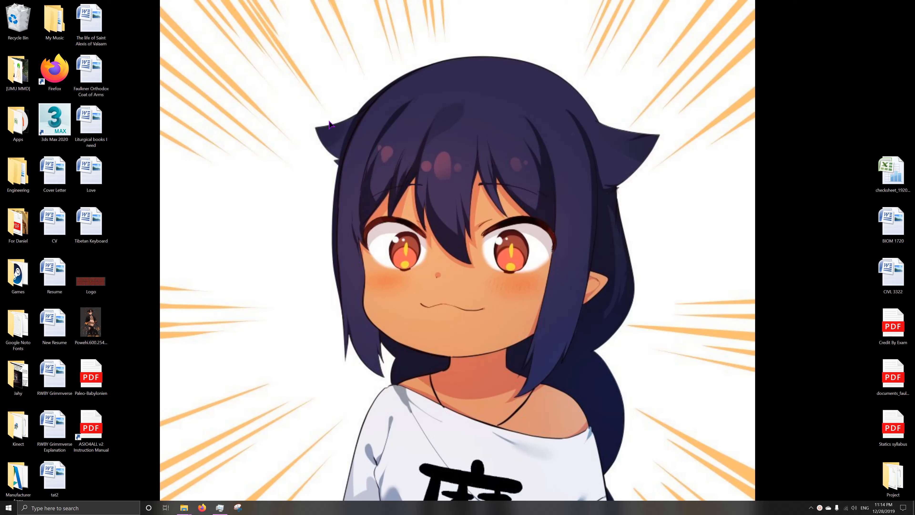
pyautogui.moveTo(304, 108)
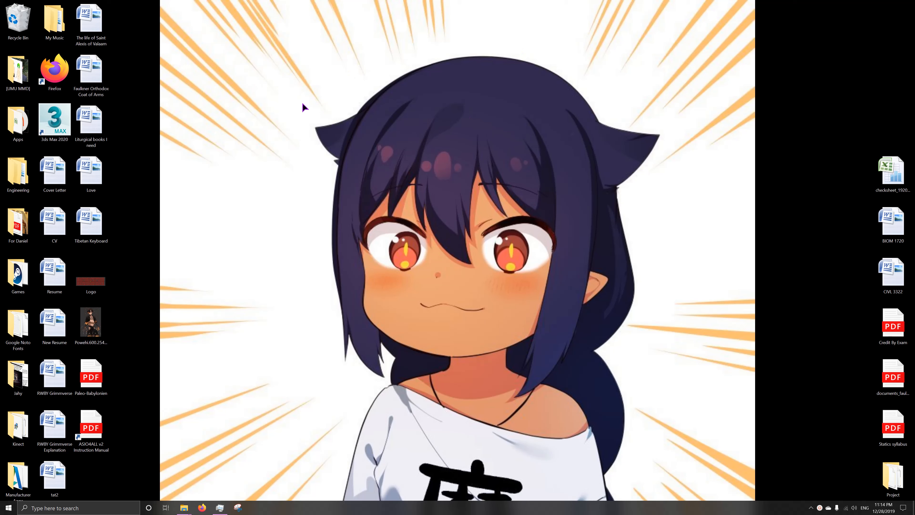
pyautogui.moveTo(150, 110)
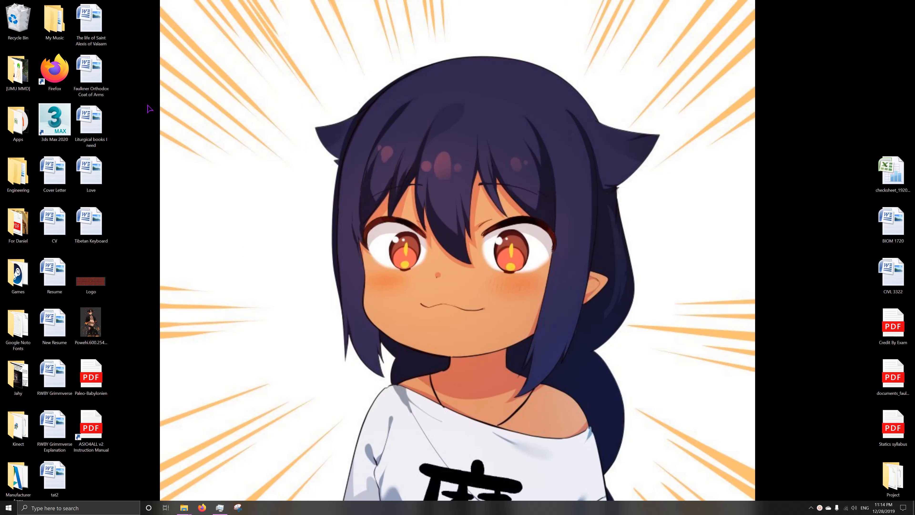
pyautogui.moveTo(201, 137)
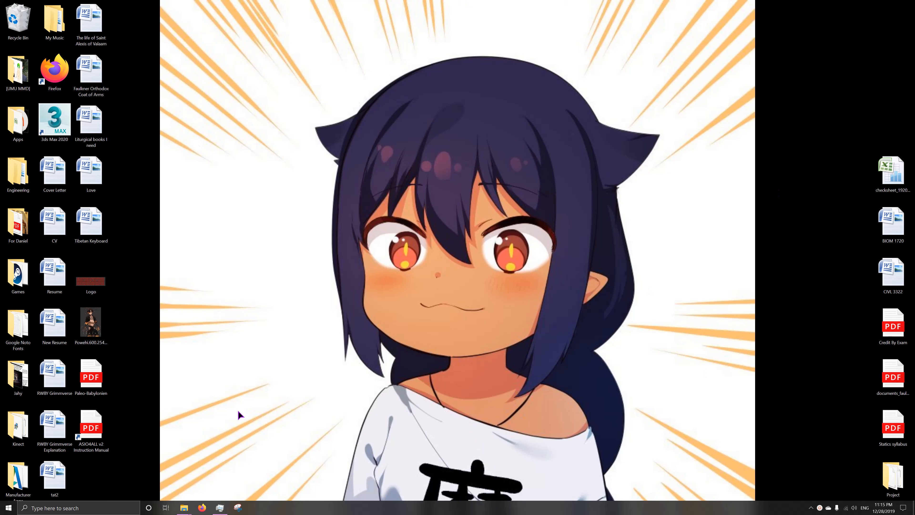
pyautogui.moveTo(340, 341)
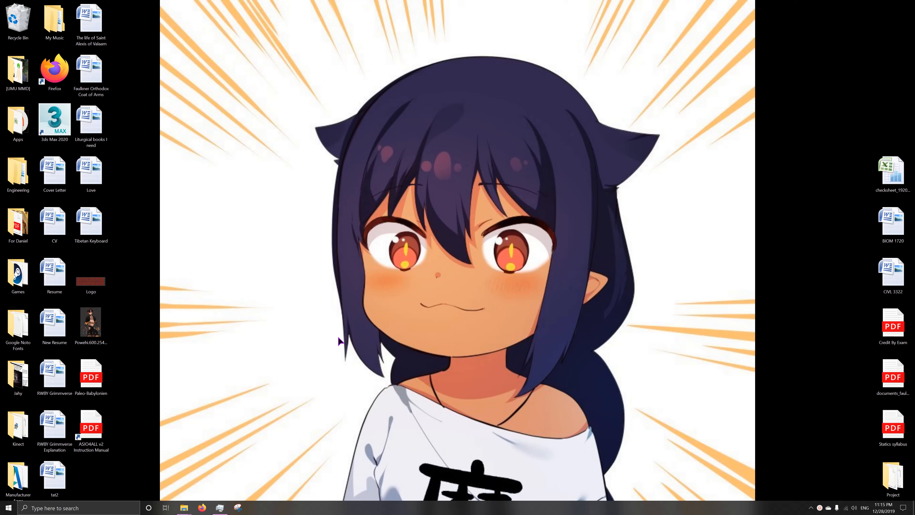
pyautogui.moveTo(312, 365)
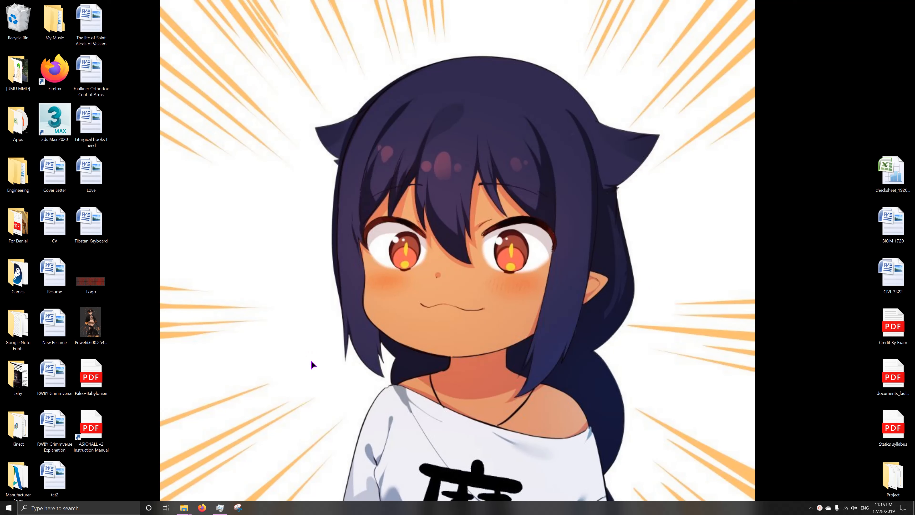
pyautogui.moveTo(210, 421)
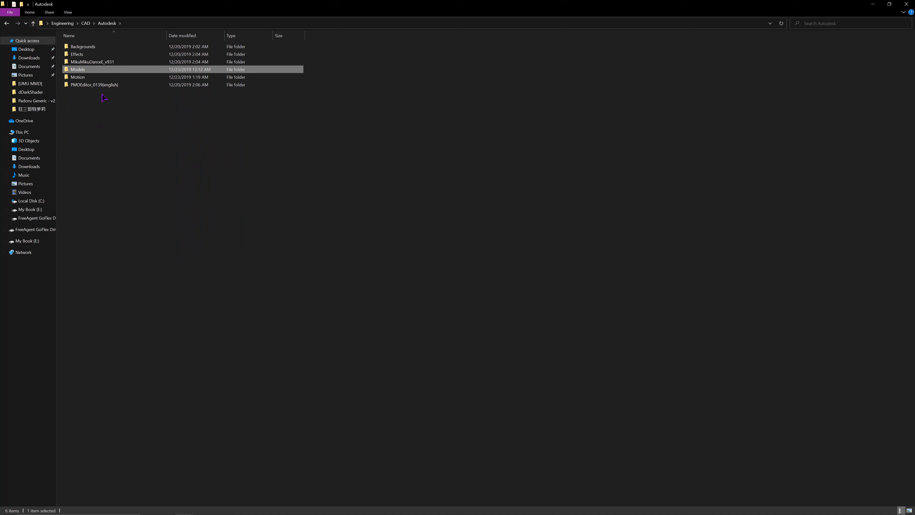
# - Launch PMX Editor and load the original Kurumi .pmx, continuing past the load error
pyautogui.doubleClick(94, 85)
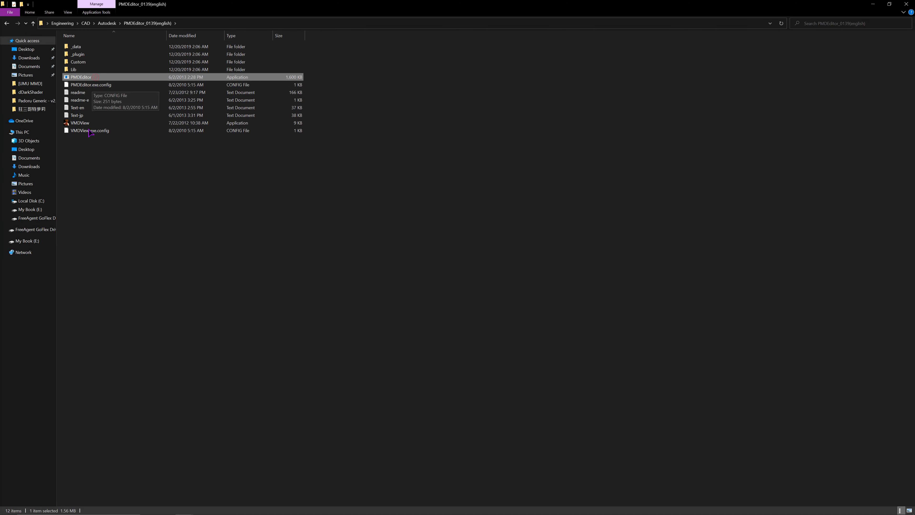
pyautogui.doubleClick(81, 77)
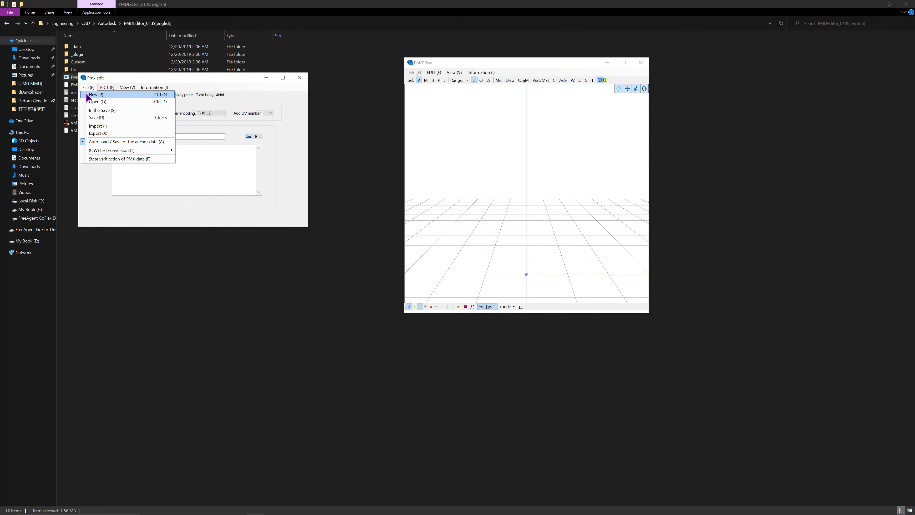
pyautogui.click(97, 101)
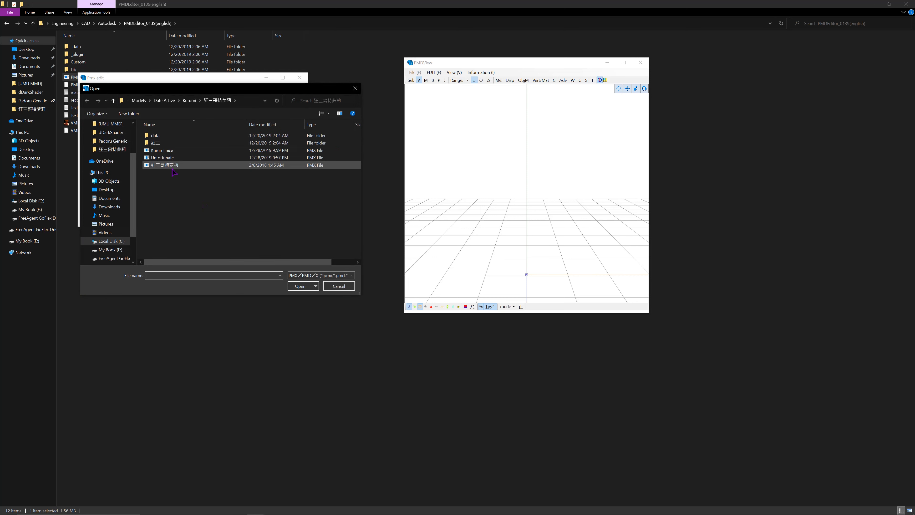
pyautogui.click(165, 165)
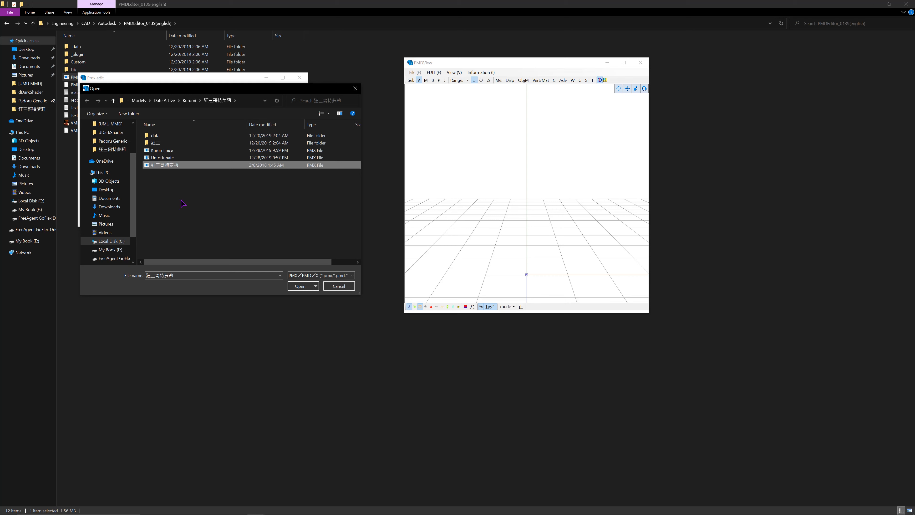
pyautogui.click(300, 285)
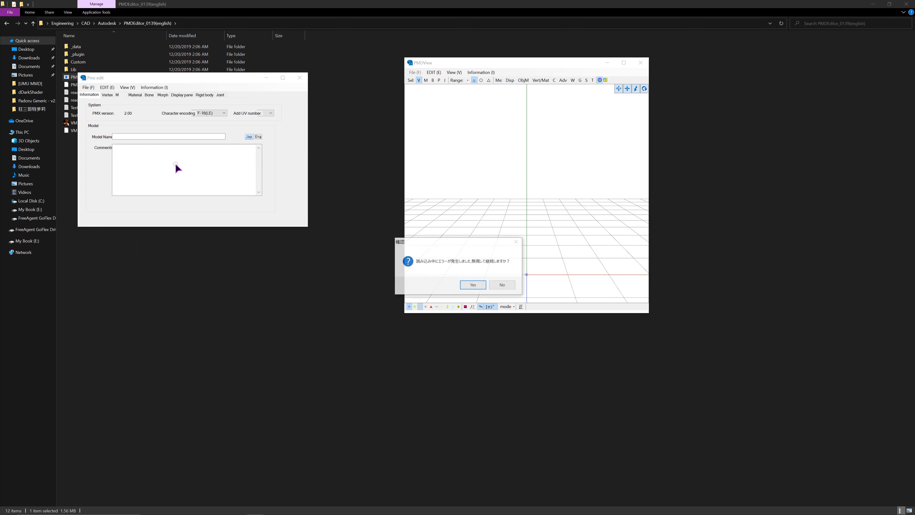
pyautogui.click(473, 285)
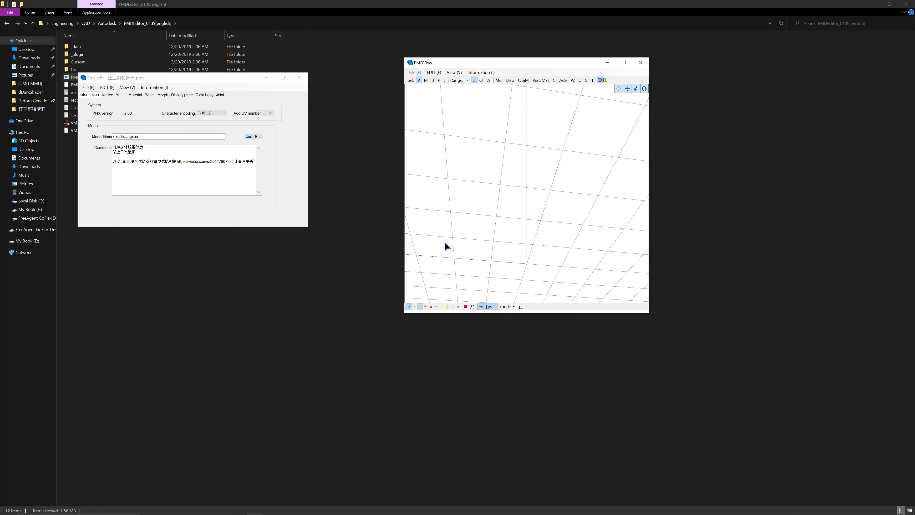
# - Check the model's Material list, then close PMX Editor
pyautogui.click(135, 94)
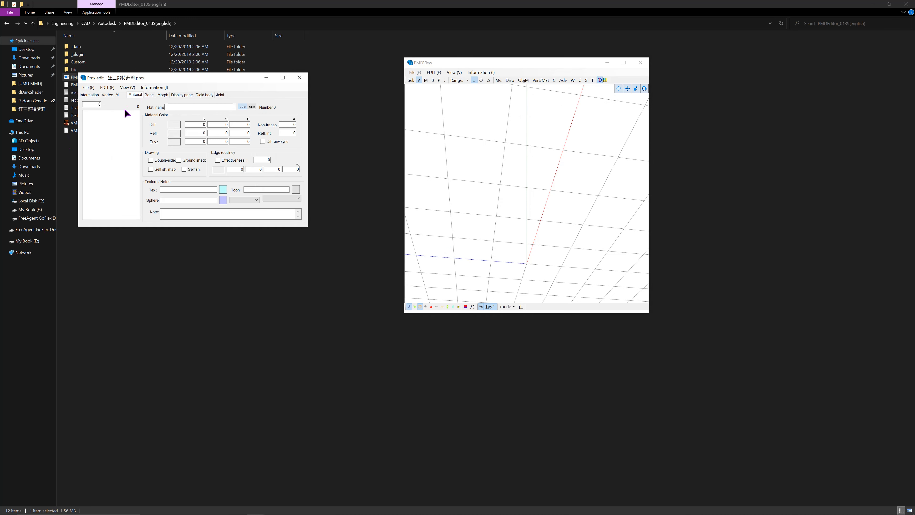
pyautogui.moveTo(299, 78)
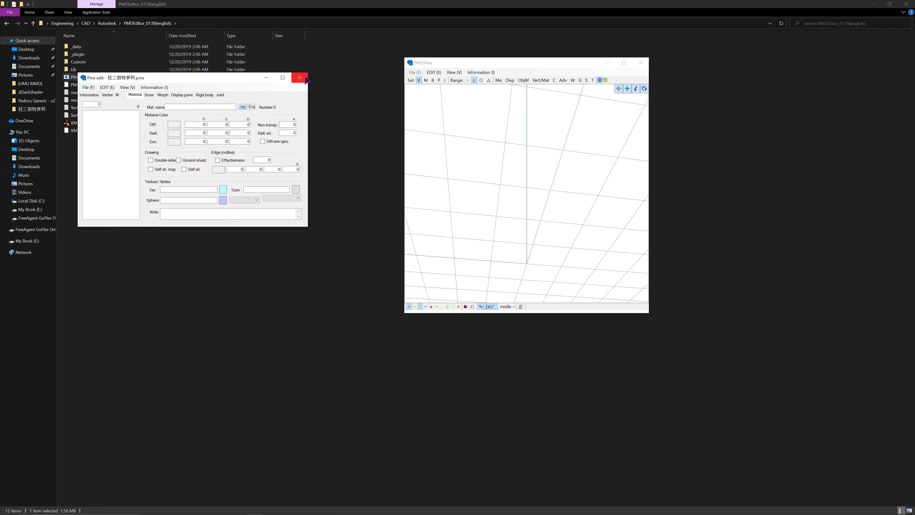
pyautogui.click(299, 77)
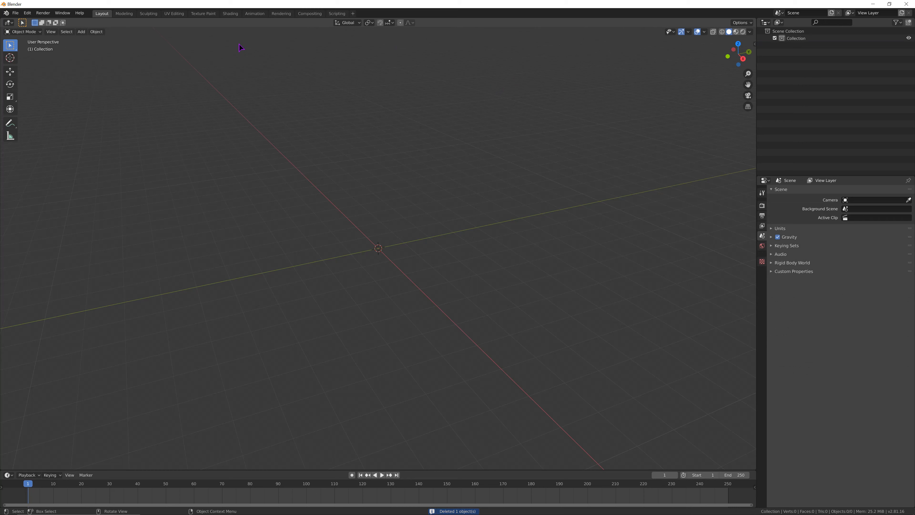
# - Import the Kurumi .pmx through Blender's MikuMikuDance model importer
pyautogui.click(15, 12)
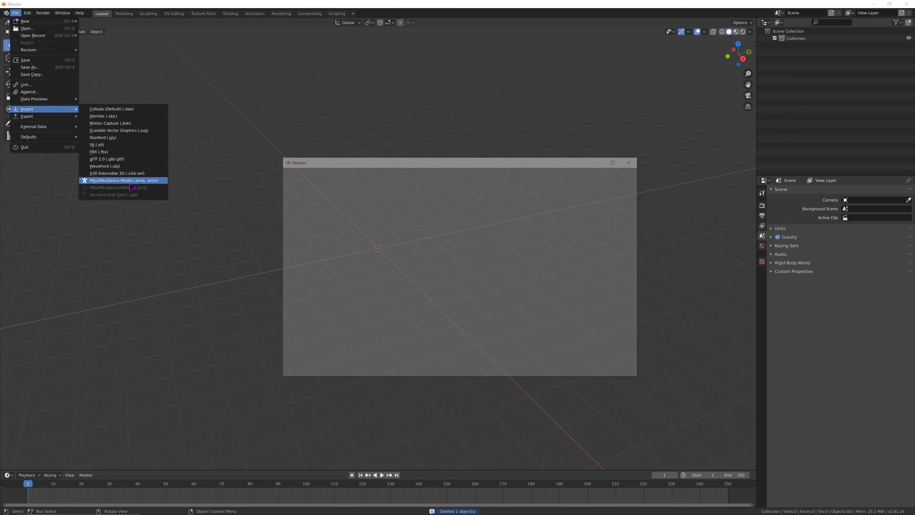
pyautogui.click(119, 180)
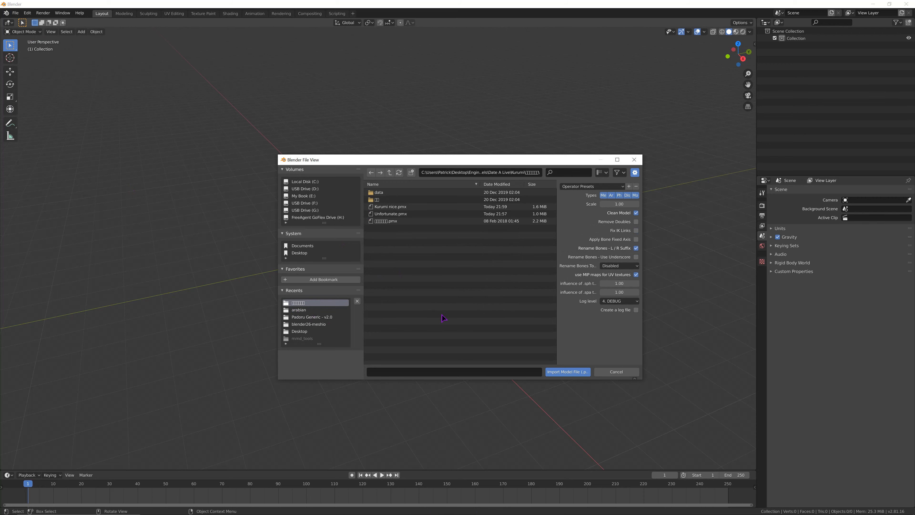
pyautogui.click(616, 372)
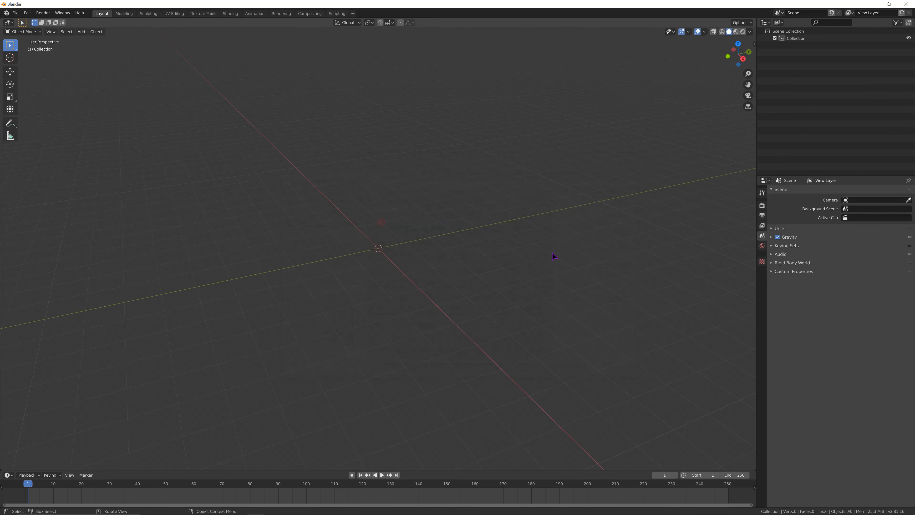
pyautogui.moveTo(450, 278)
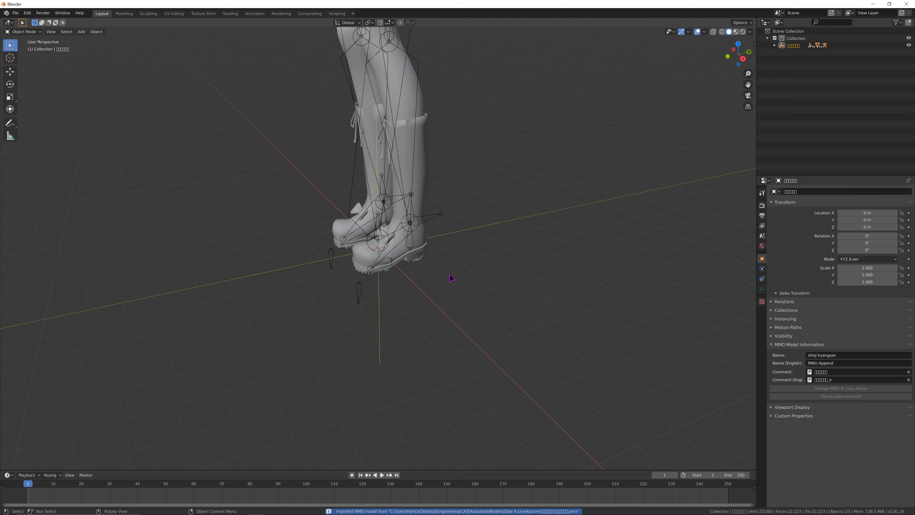
pyautogui.moveTo(458, 272)
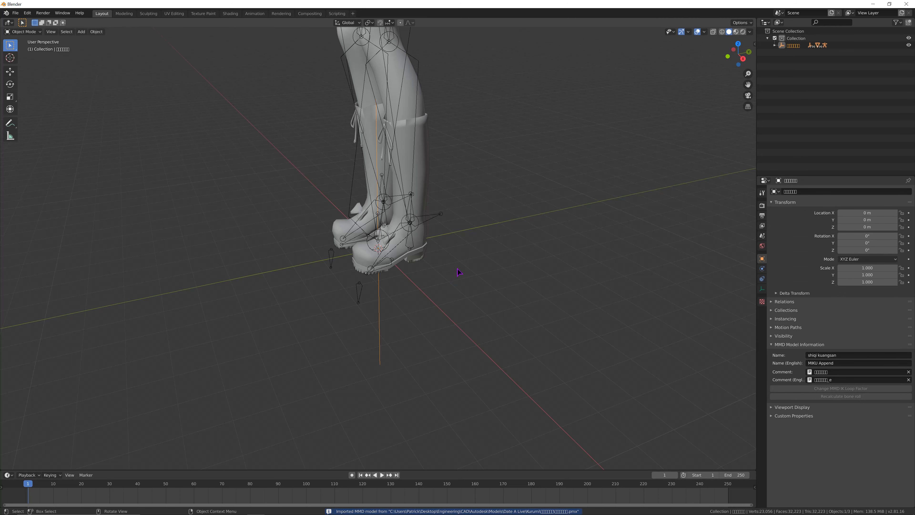
pyautogui.moveTo(391, 333)
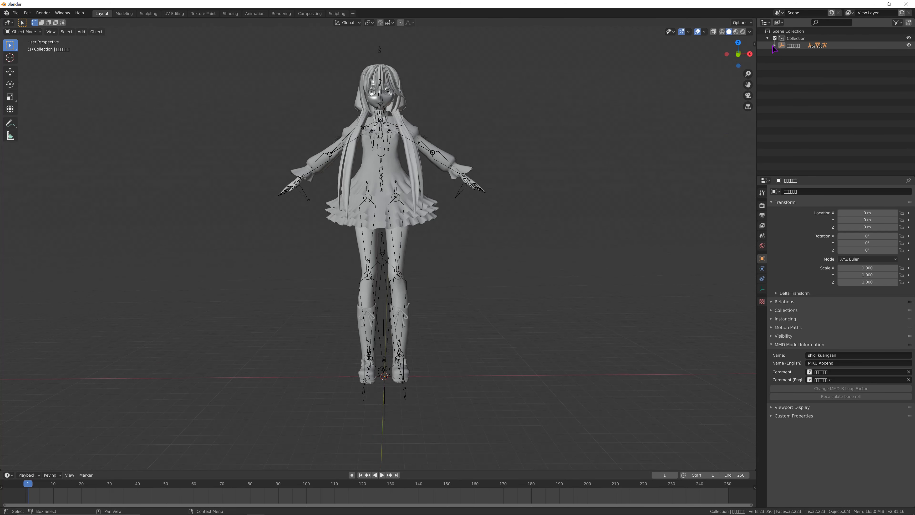
# - Select the armature, enter Edit Mode on the mesh and bring up the Delete menu
pyautogui.click(811, 67)
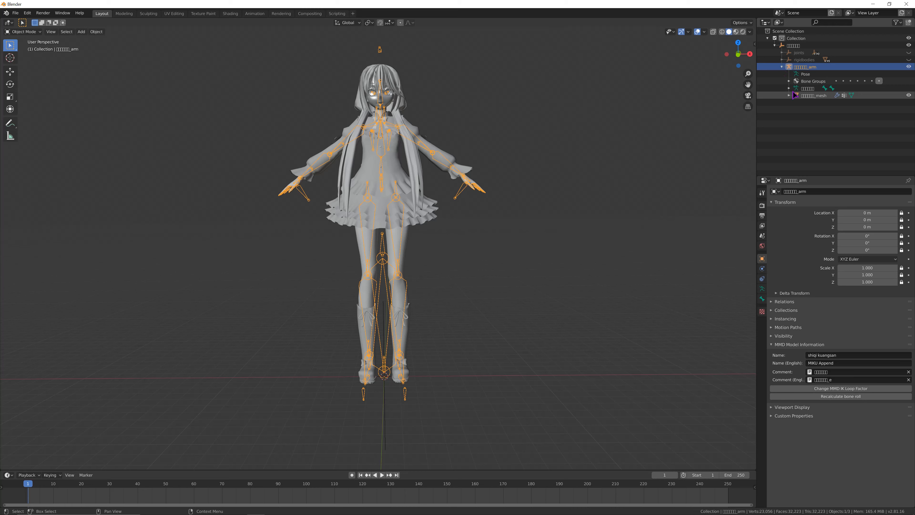
pyautogui.press('Tab')
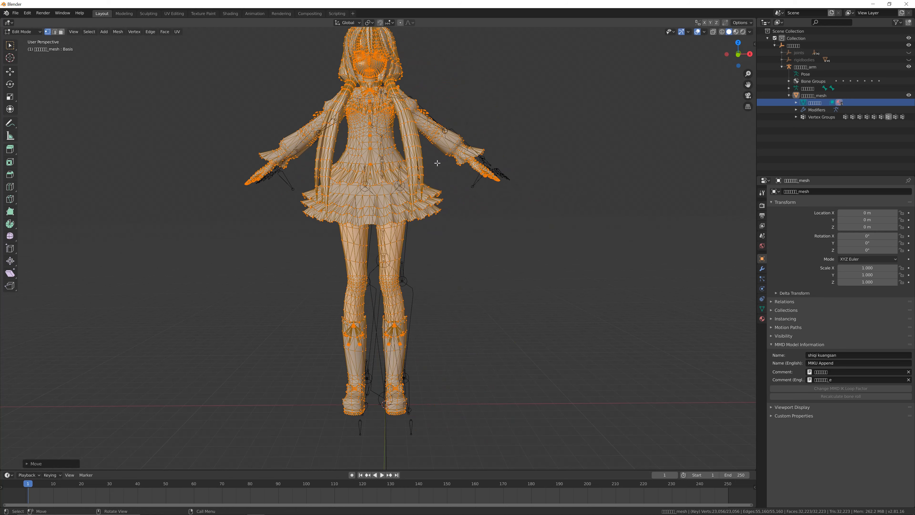
pyautogui.press('X')
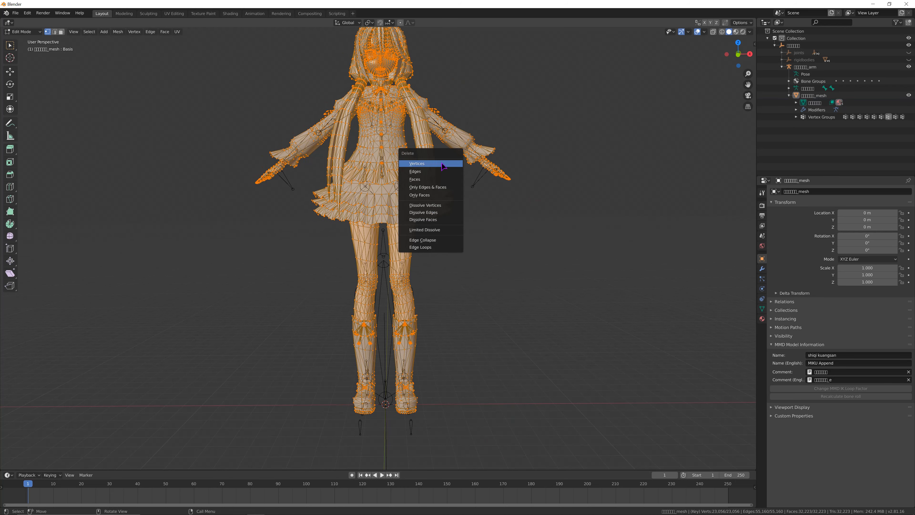
# - Cancel the full delete, select the character mesh from the Outliner and switch it to Edit Mode
pyautogui.click(417, 163)
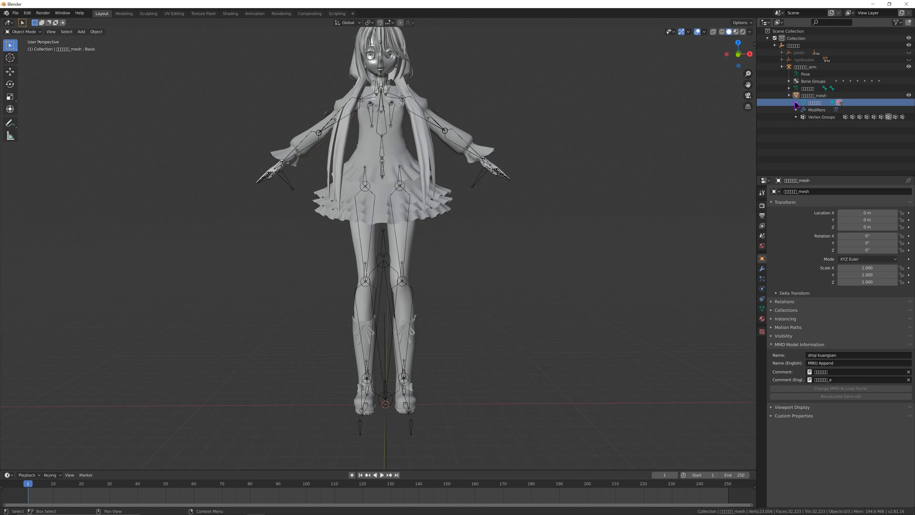
pyautogui.click(796, 102)
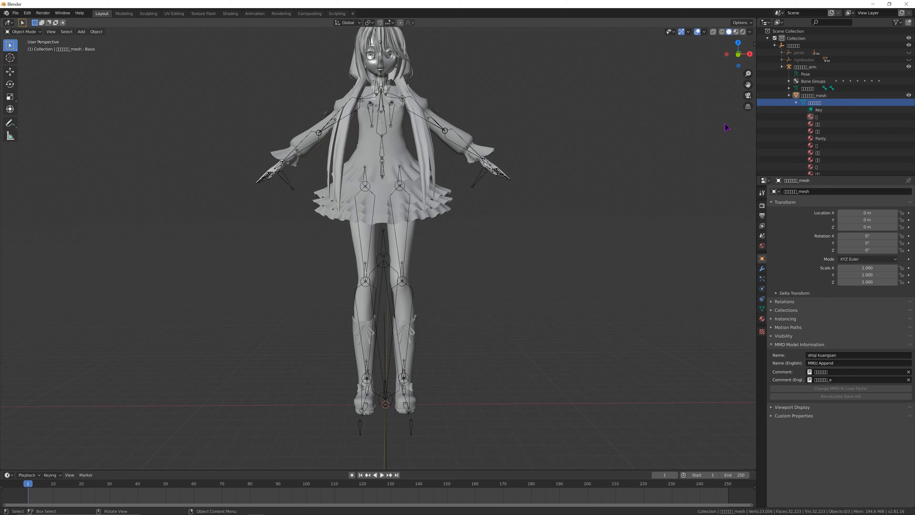
pyautogui.click(813, 95)
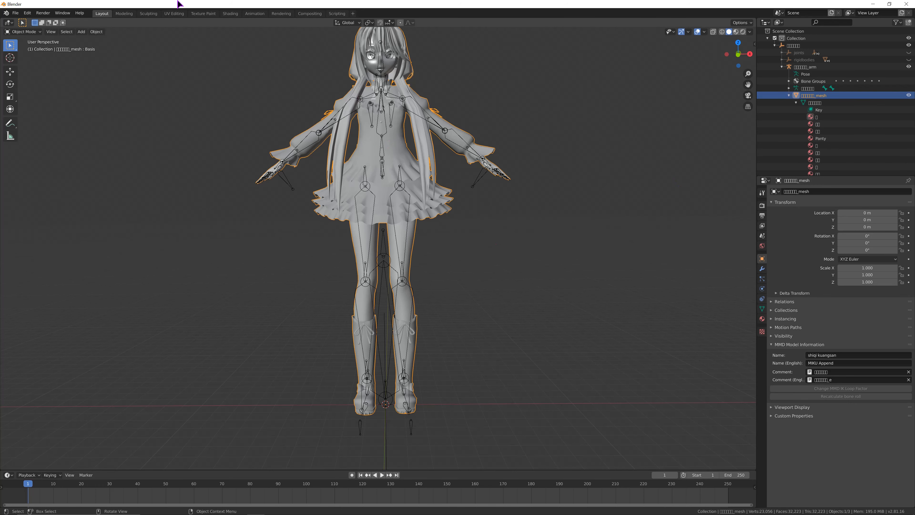
pyautogui.click(23, 31)
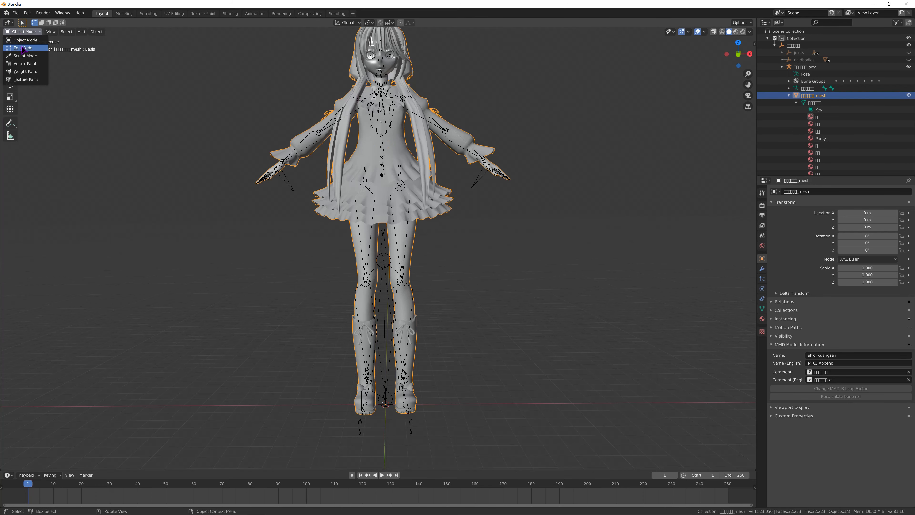
pyautogui.click(23, 48)
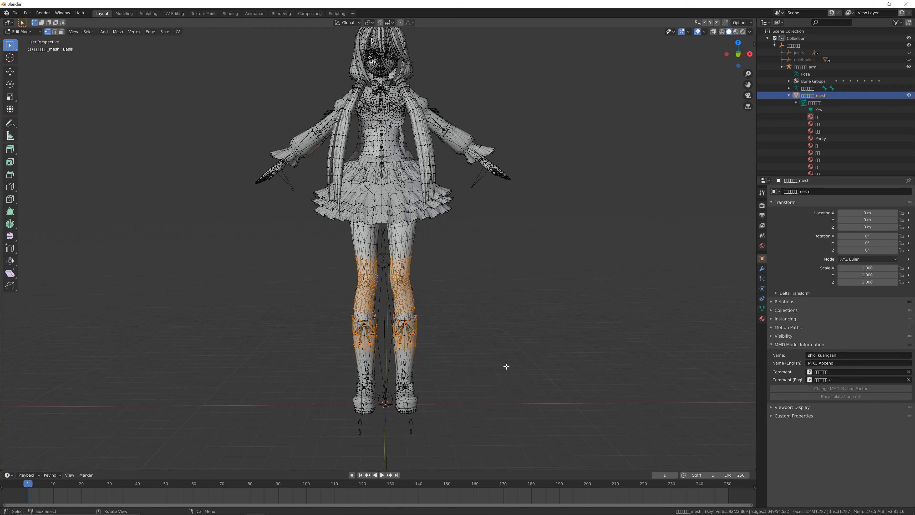
# - Delete the thigh and knee geometry and pick one of the mesh's materials
pyautogui.click(348, 230)
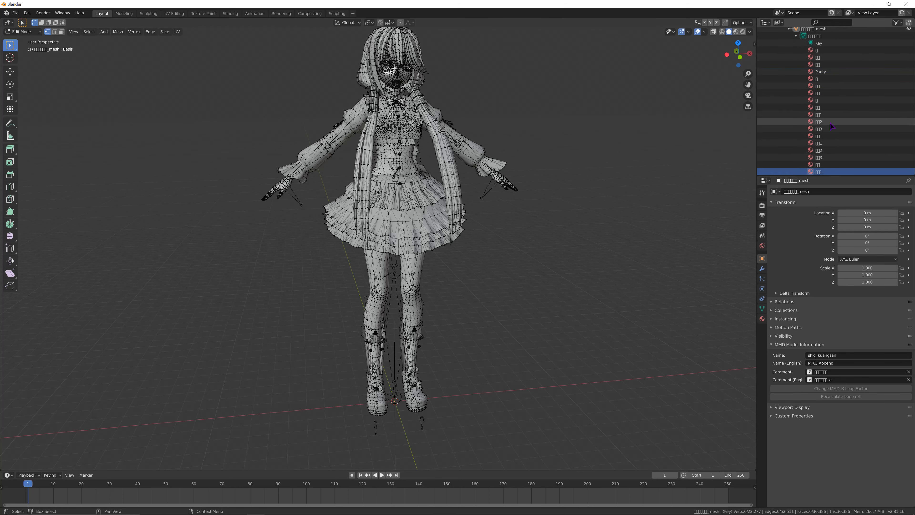
pyautogui.click(823, 107)
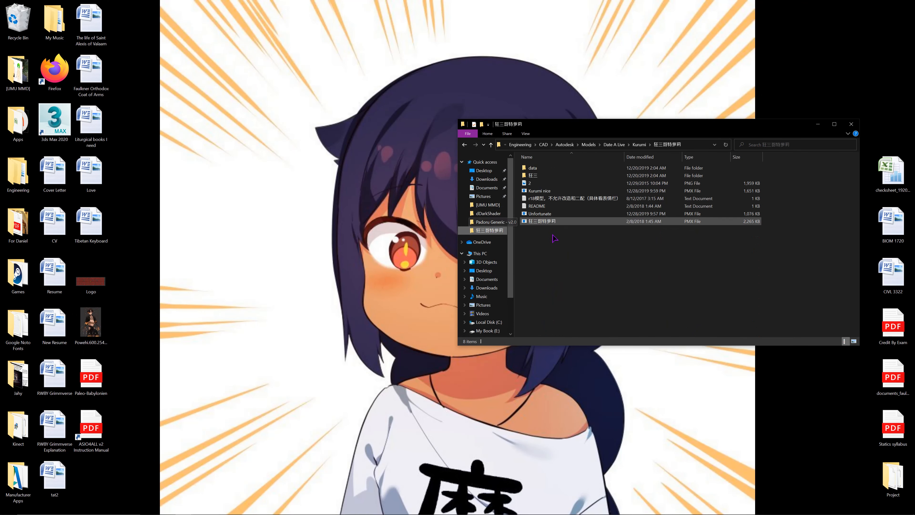
pyautogui.click(539, 213)
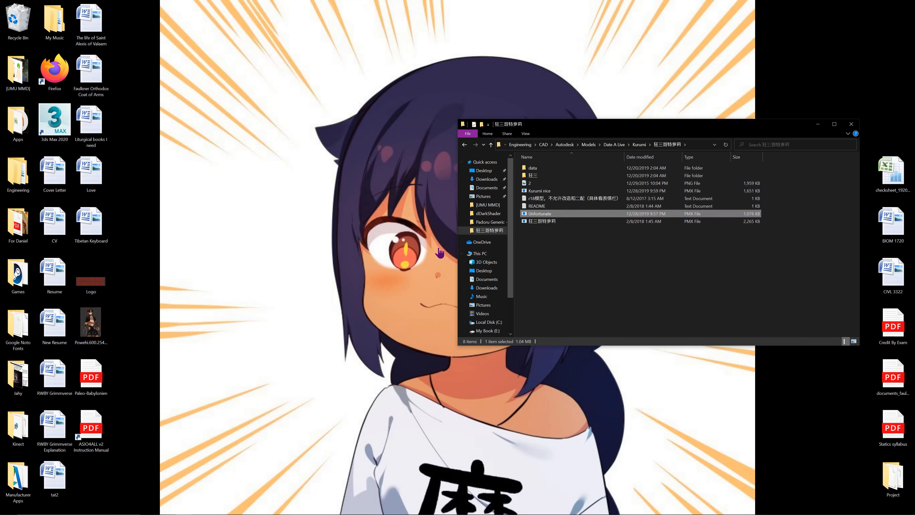
pyautogui.doubleClick(539, 213)
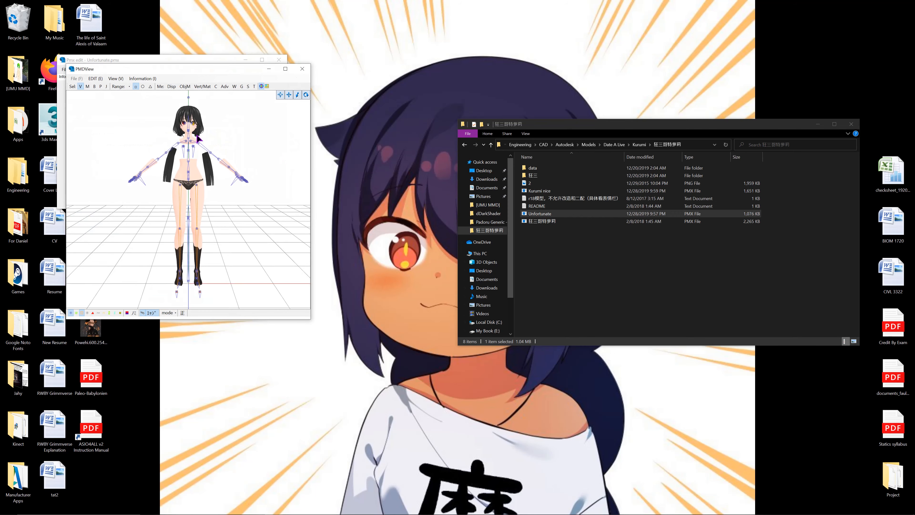
pyautogui.click(285, 68)
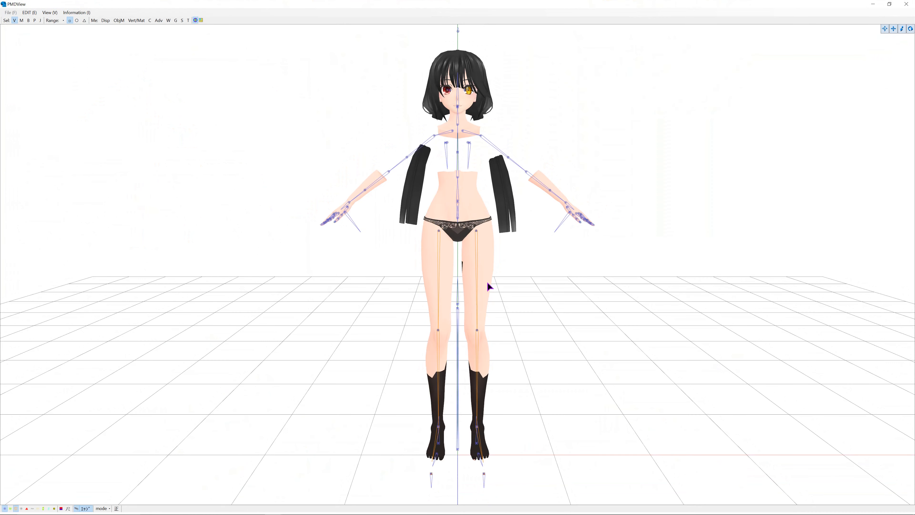
pyautogui.moveTo(427, 138)
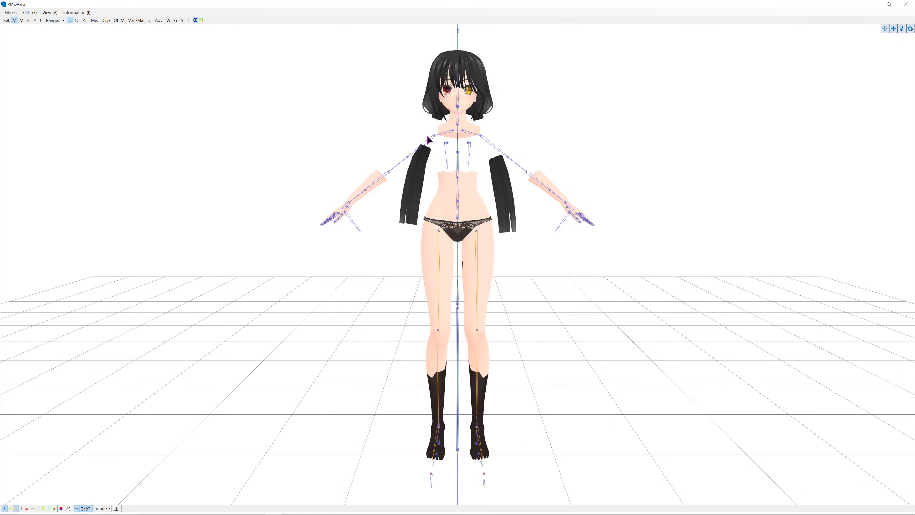
pyautogui.moveTo(526, 148)
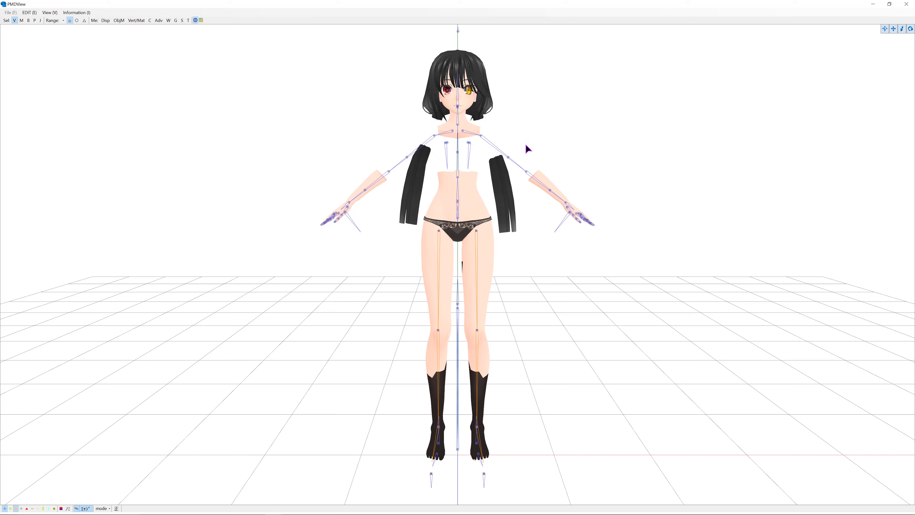
pyautogui.moveTo(468, 205)
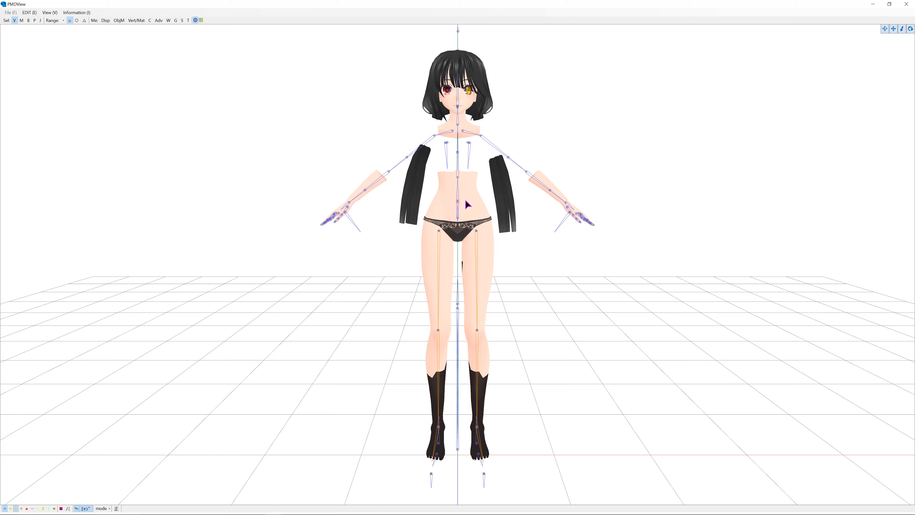
pyautogui.moveTo(463, 422)
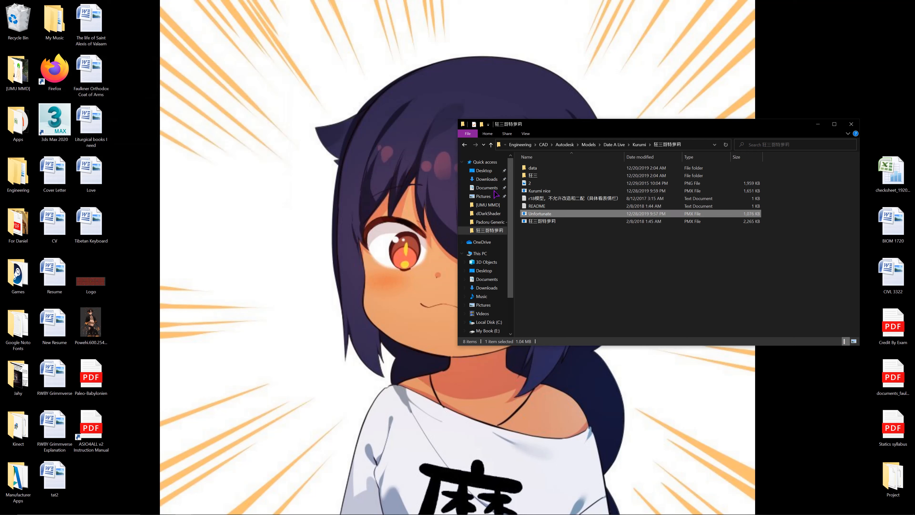
pyautogui.click(542, 220)
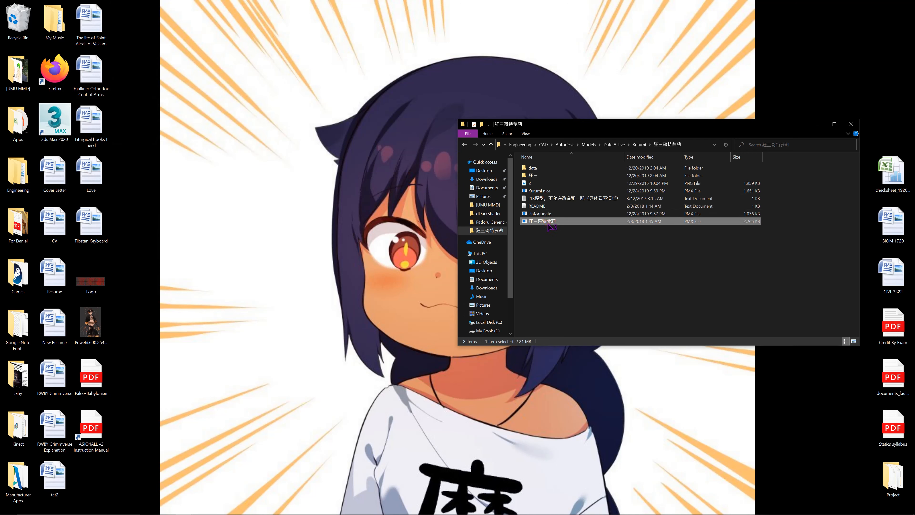
pyautogui.doubleClick(541, 221)
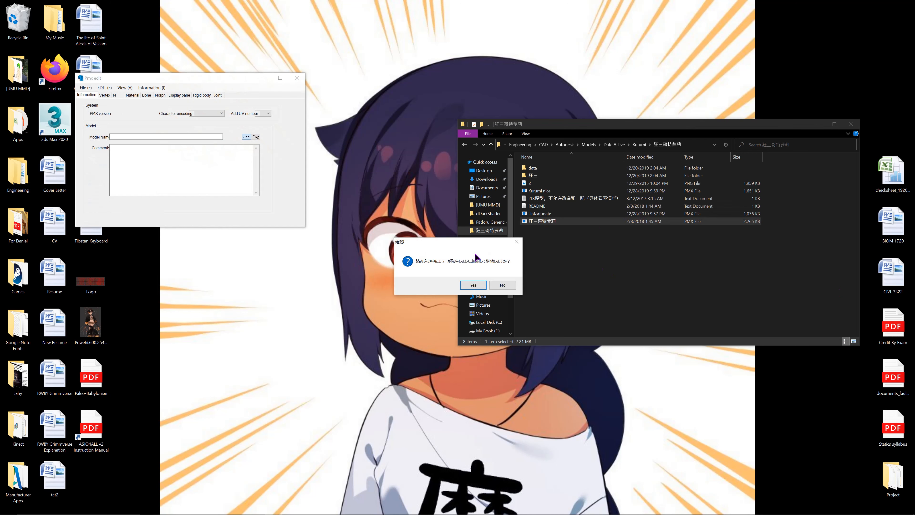
pyautogui.click(473, 285)
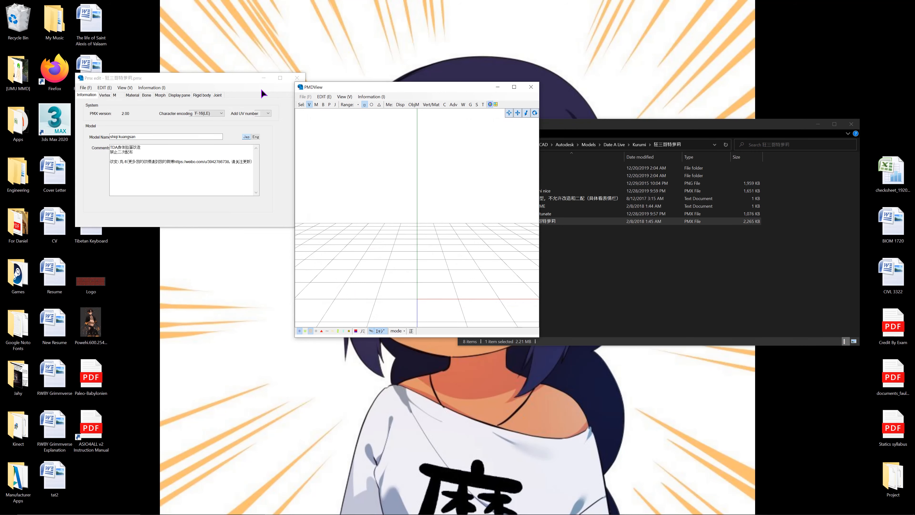
pyautogui.click(132, 95)
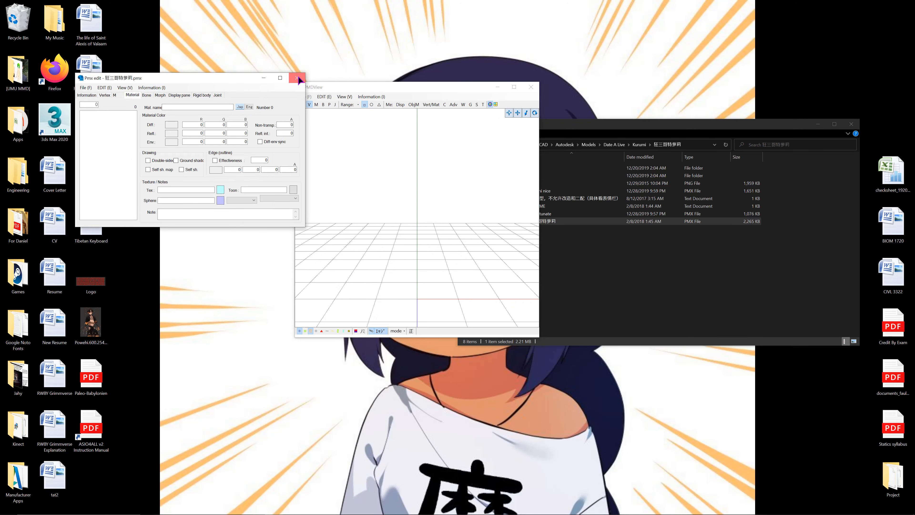
pyautogui.click(297, 78)
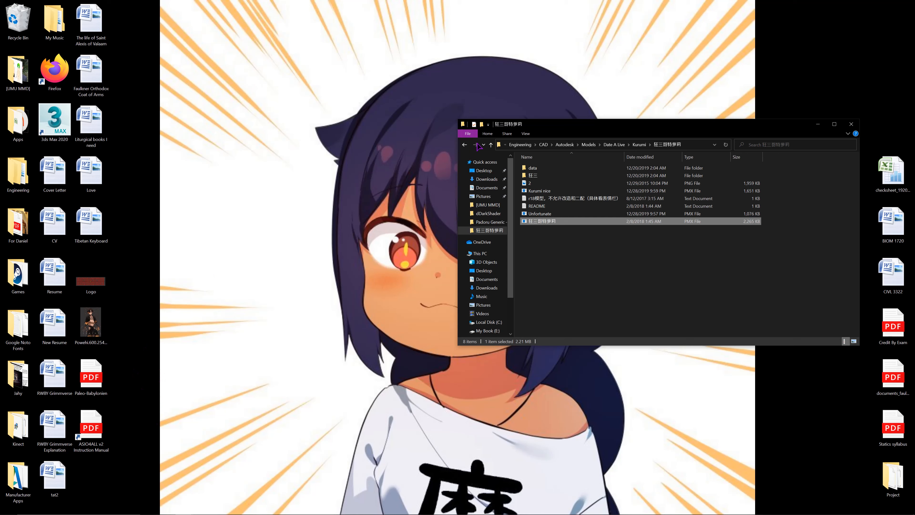
pyautogui.moveTo(478, 144)
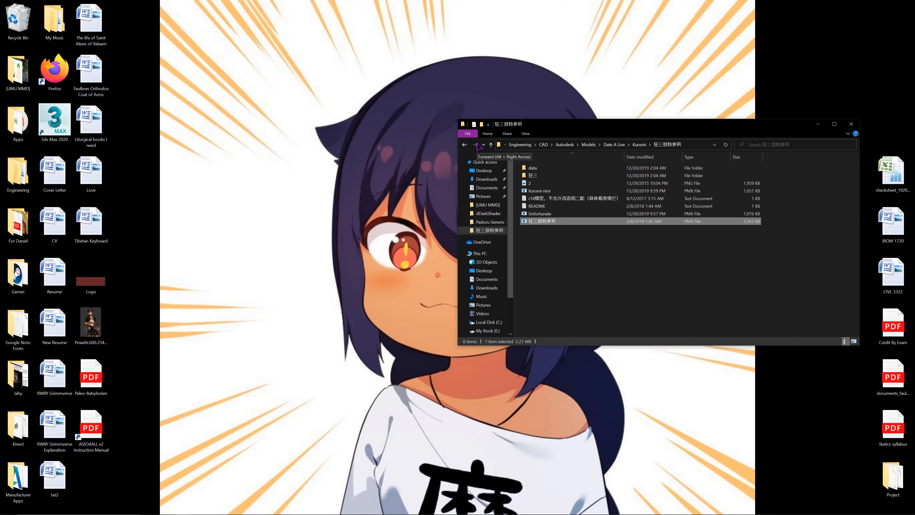
# - Open Kurumi nice.pmx in PMX Editor and maximize the PMXView model window
pyautogui.click(538, 191)
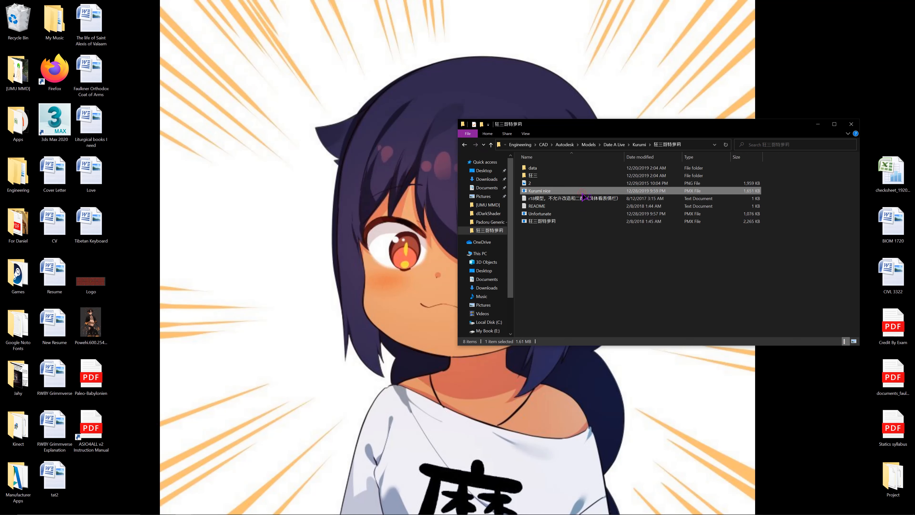
pyautogui.doubleClick(537, 190)
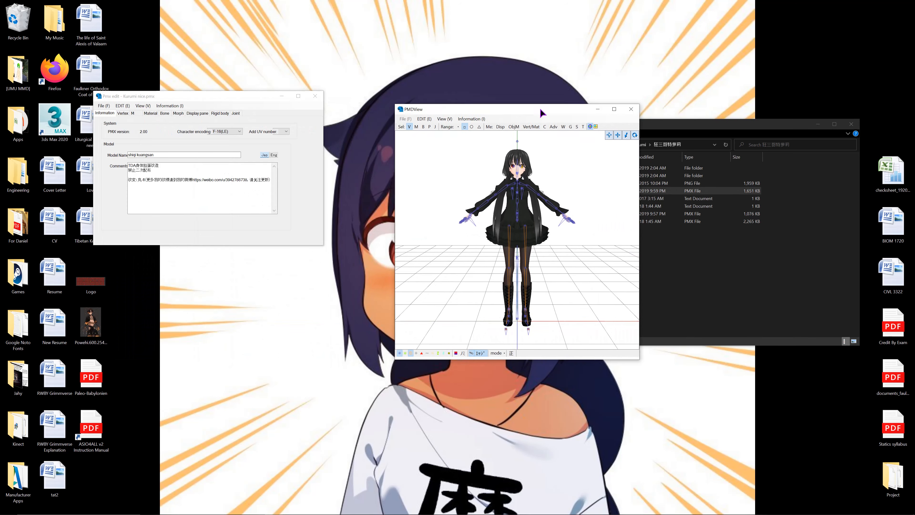
pyautogui.click(613, 109)
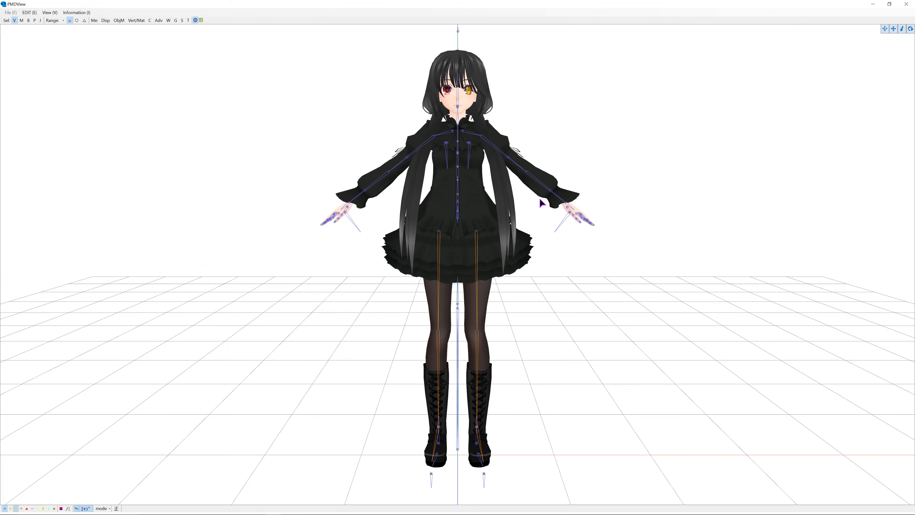
pyautogui.moveTo(601, 382)
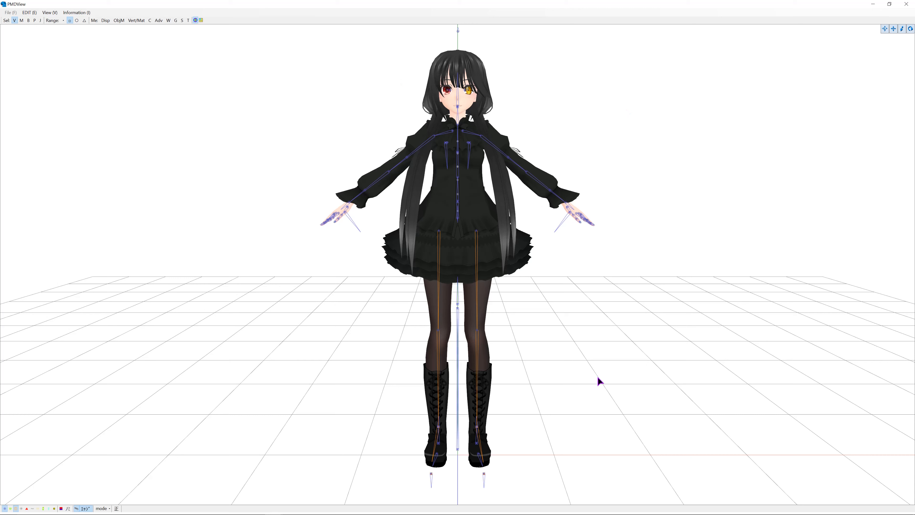
pyautogui.moveTo(599, 381)
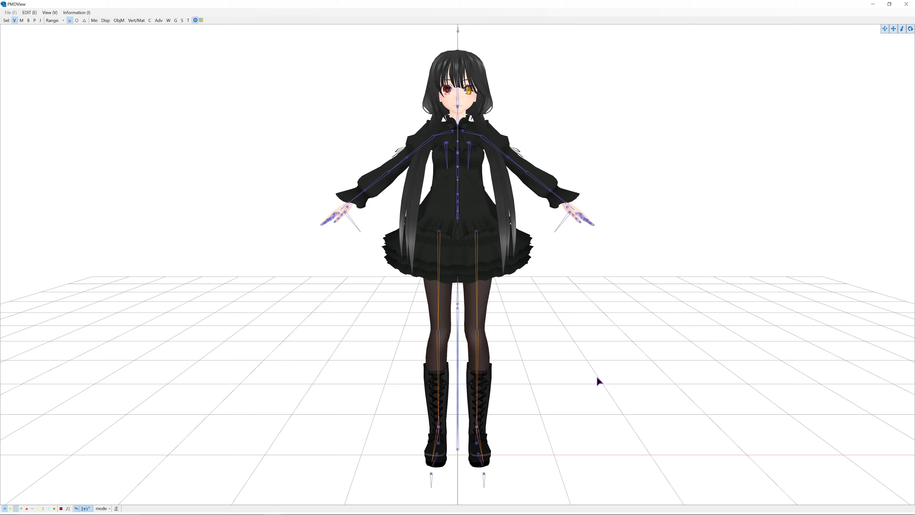
pyautogui.moveTo(535, 47)
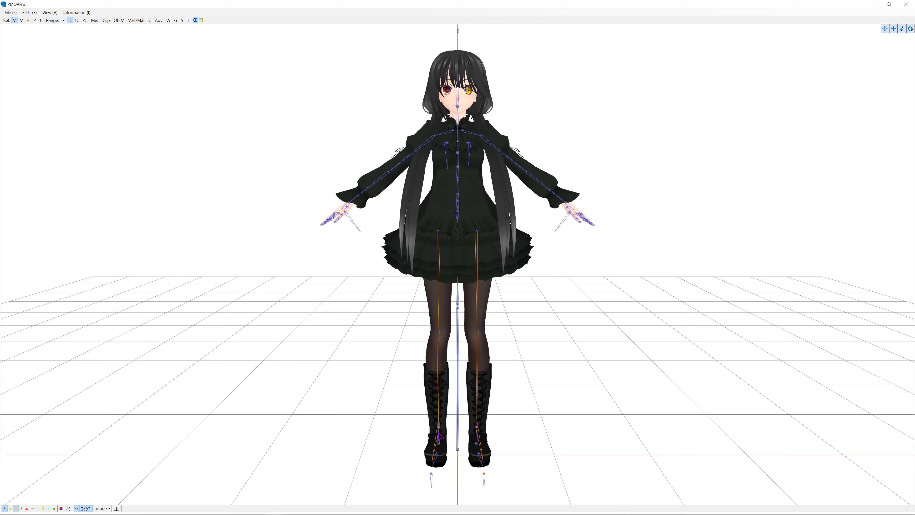
pyautogui.moveTo(689, 214)
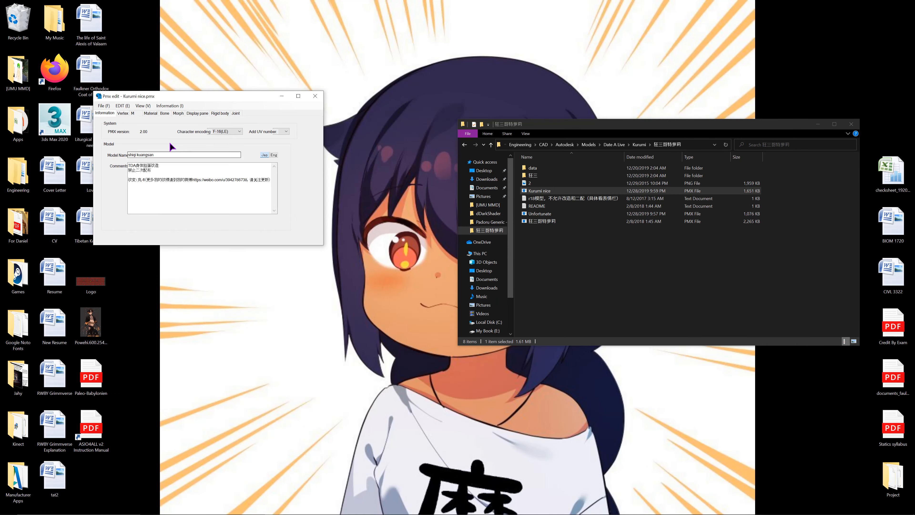
pyautogui.click(150, 113)
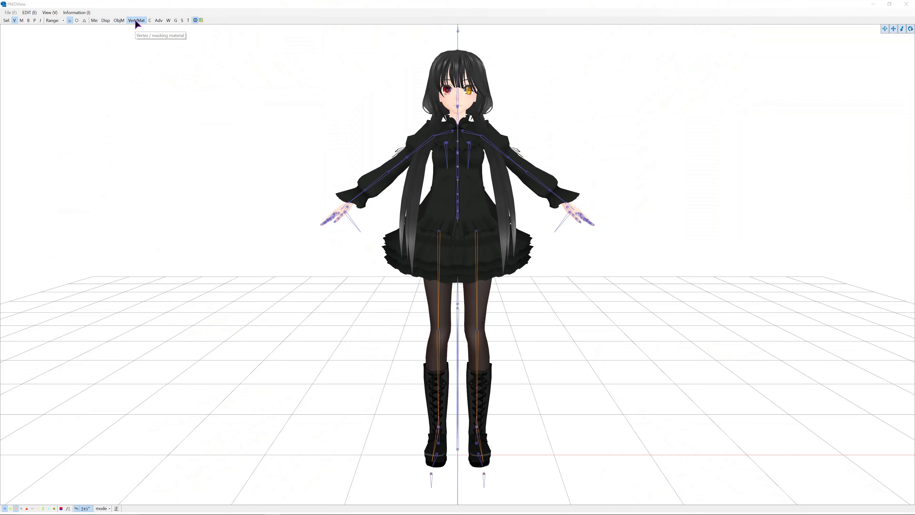
pyautogui.click(137, 20)
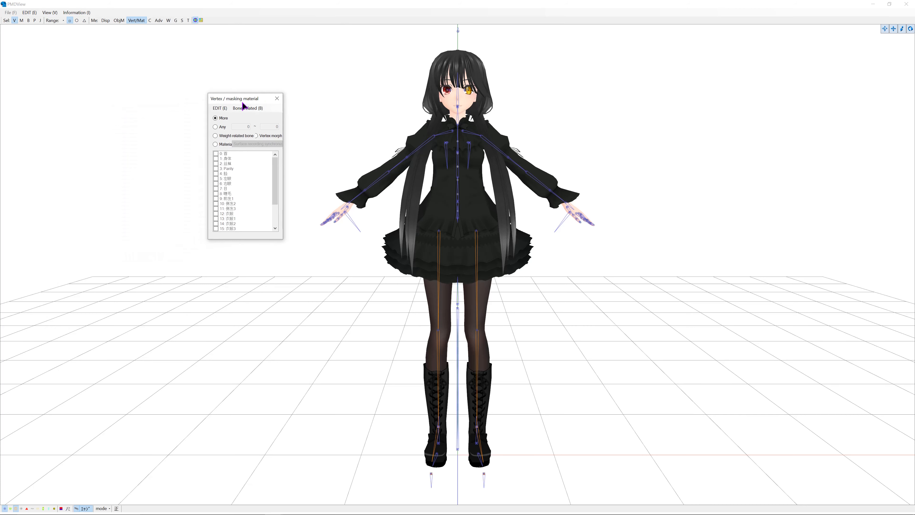
pyautogui.moveTo(245, 98); pyautogui.dragTo(266, 88)
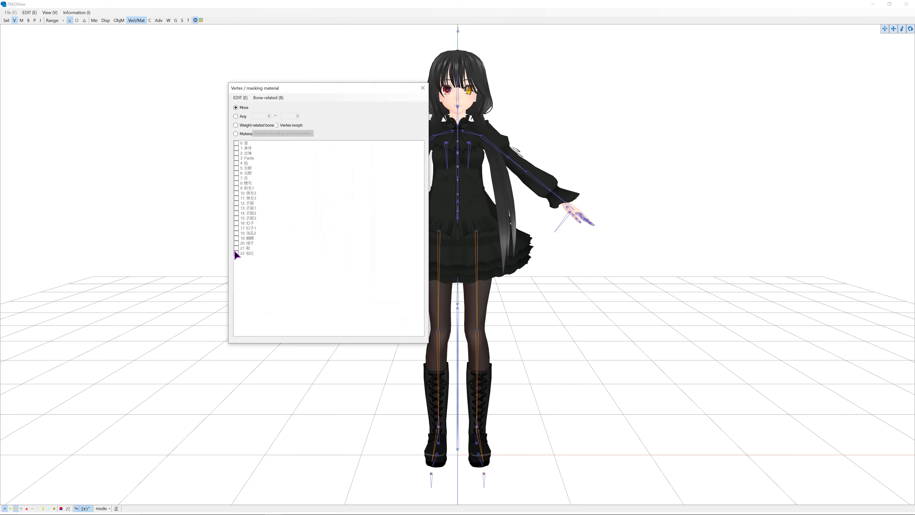
pyautogui.moveTo(268, 260)
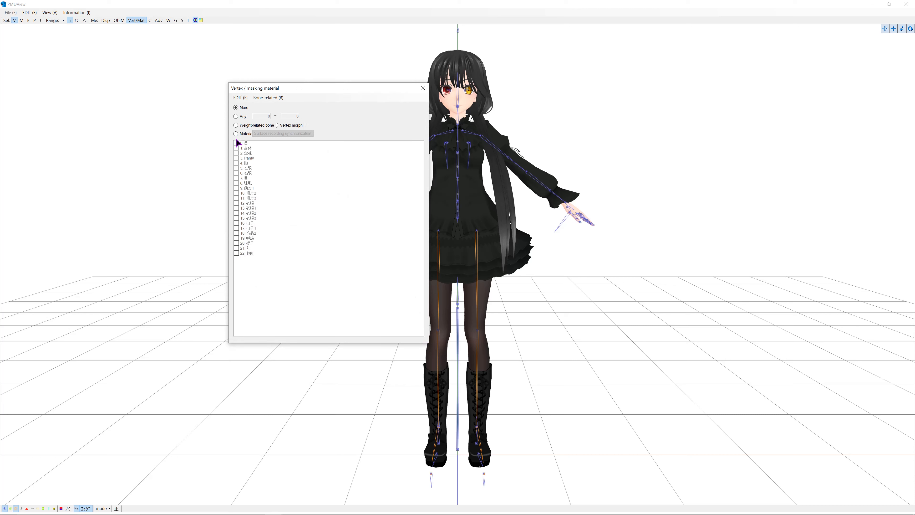
pyautogui.click(236, 134)
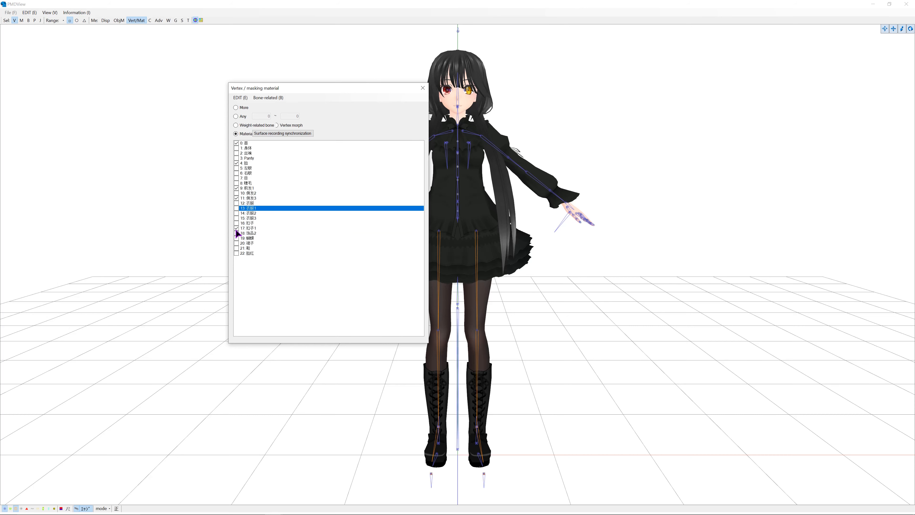
pyautogui.click(248, 198)
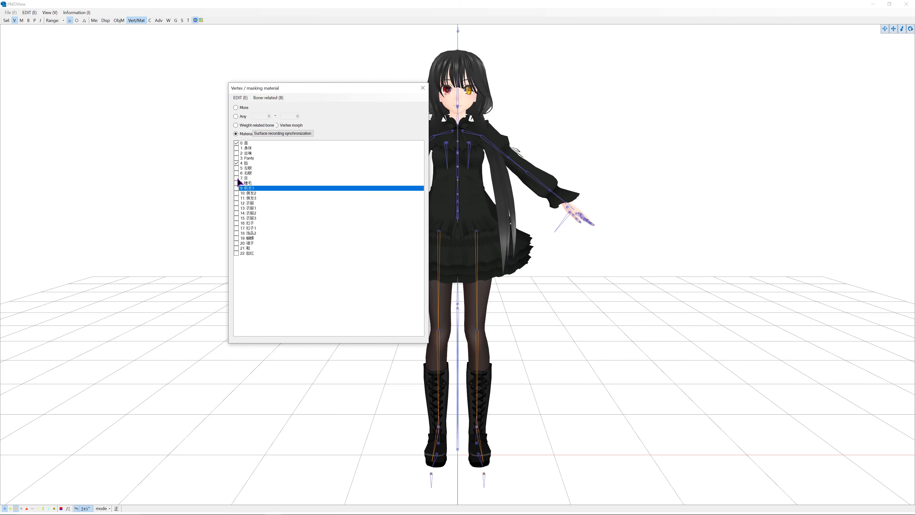
pyautogui.click(245, 178)
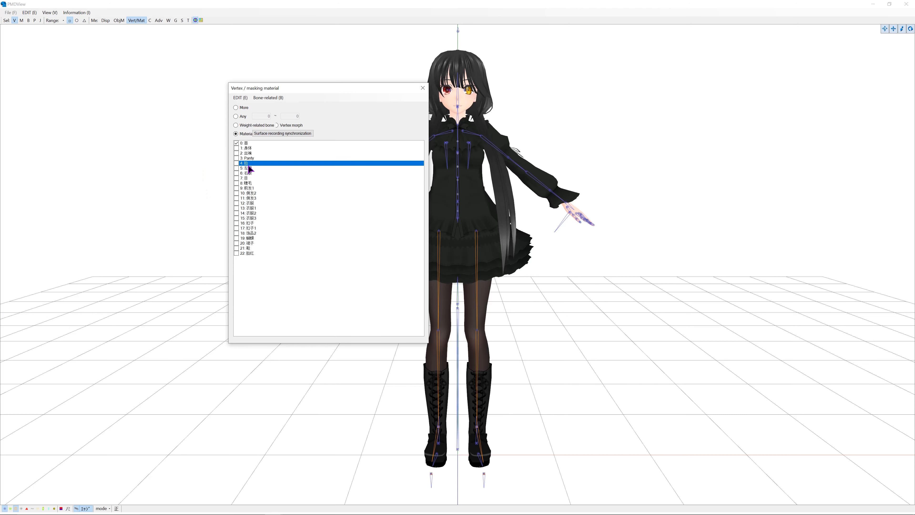
pyautogui.moveTo(251, 182)
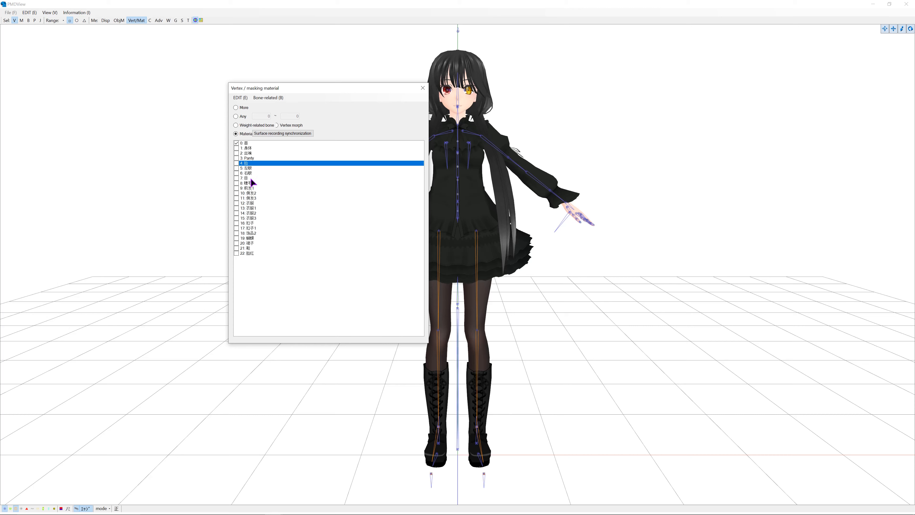
pyautogui.click(245, 143)
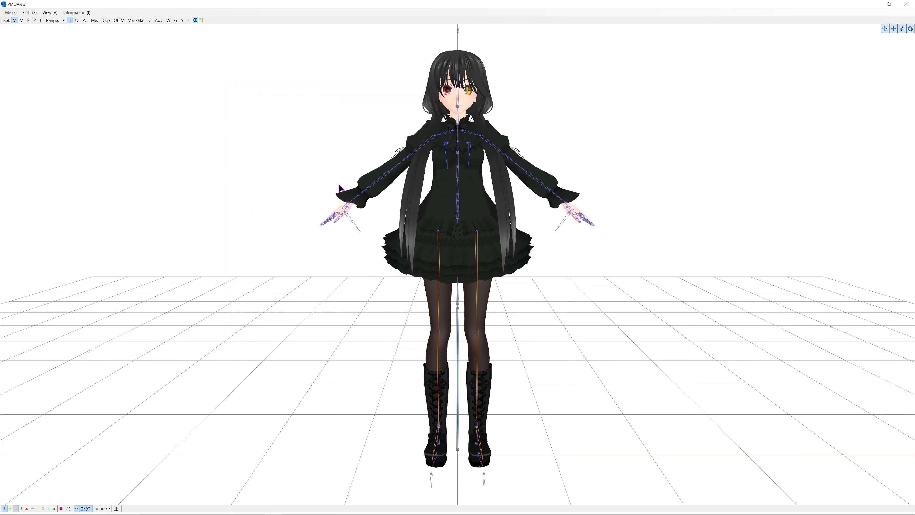
pyautogui.moveTo(710, 286)
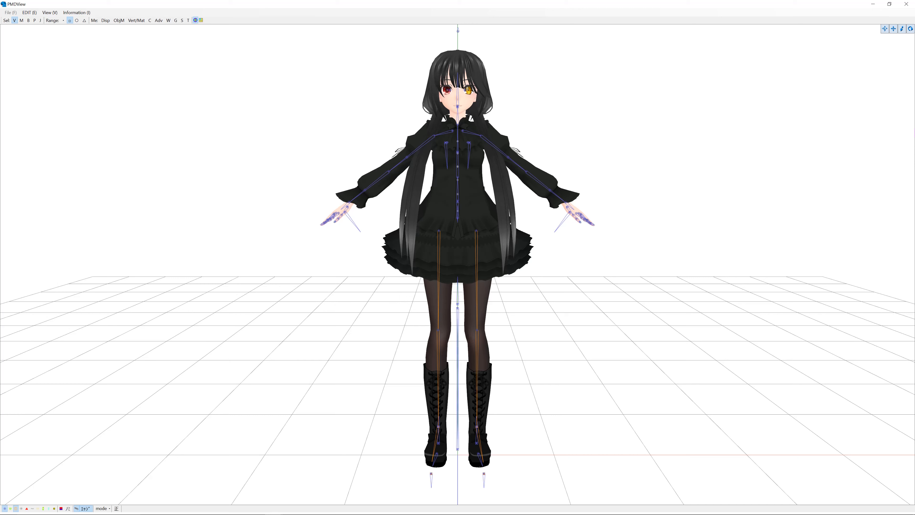
# - Reopen the Vertex / masking material window from PMXView's Vert/Mat button
pyautogui.click(137, 21)
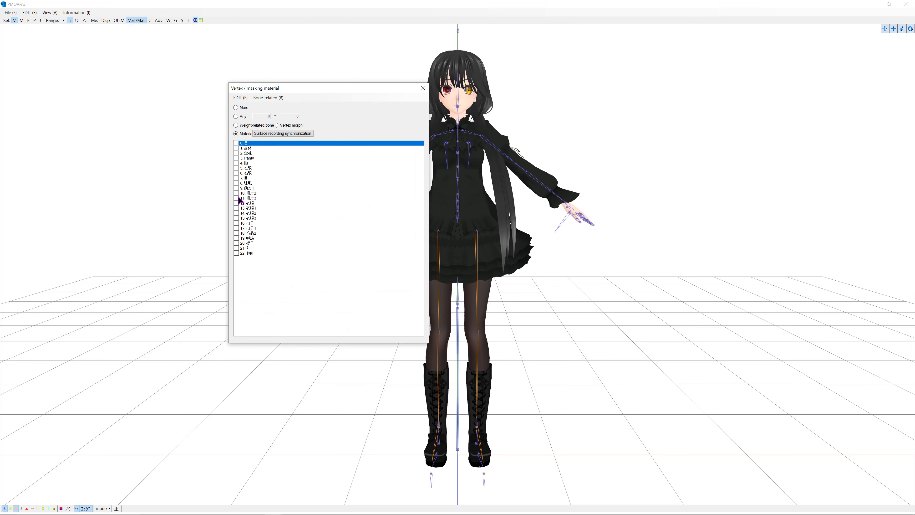
# - Select the outer dress materials in the masking list for removal
pyautogui.click(248, 213)
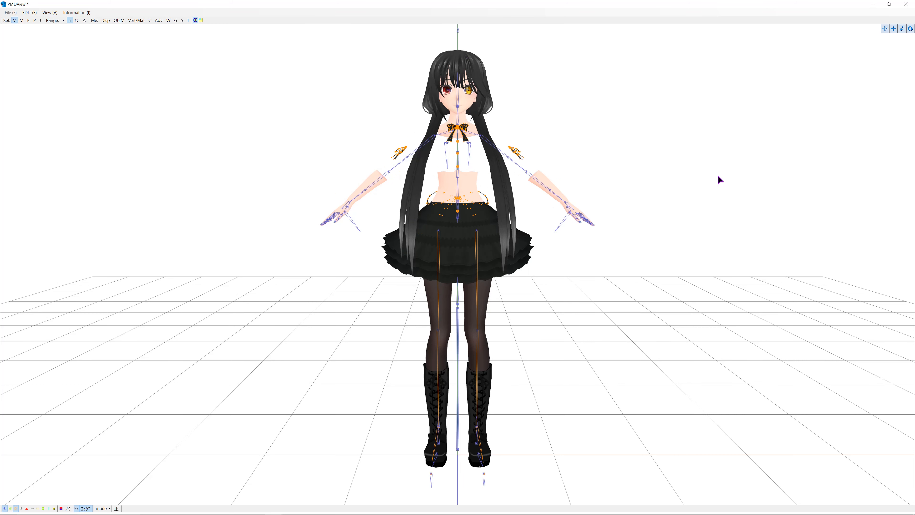
pyautogui.moveTo(455, 160)
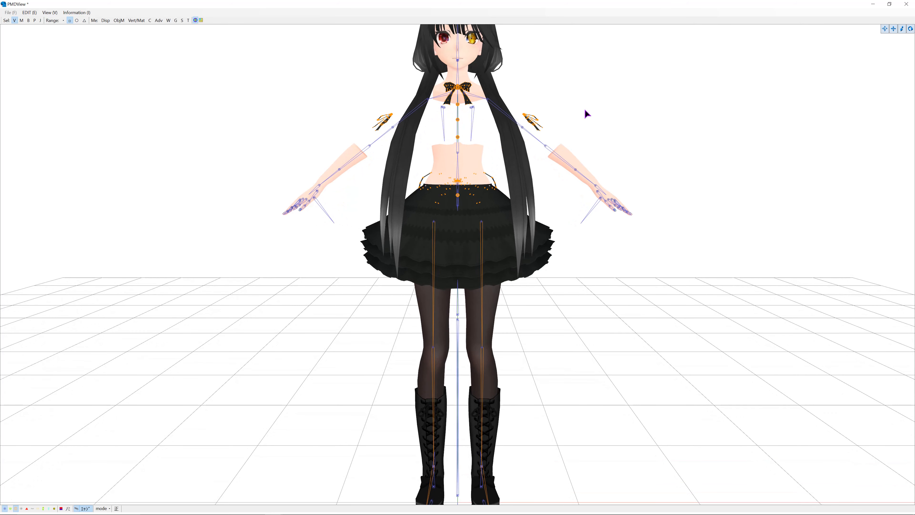
# - Zoom out and close the PMX edit window, raising the unsaved-changes confirmation
pyautogui.scroll(-3)
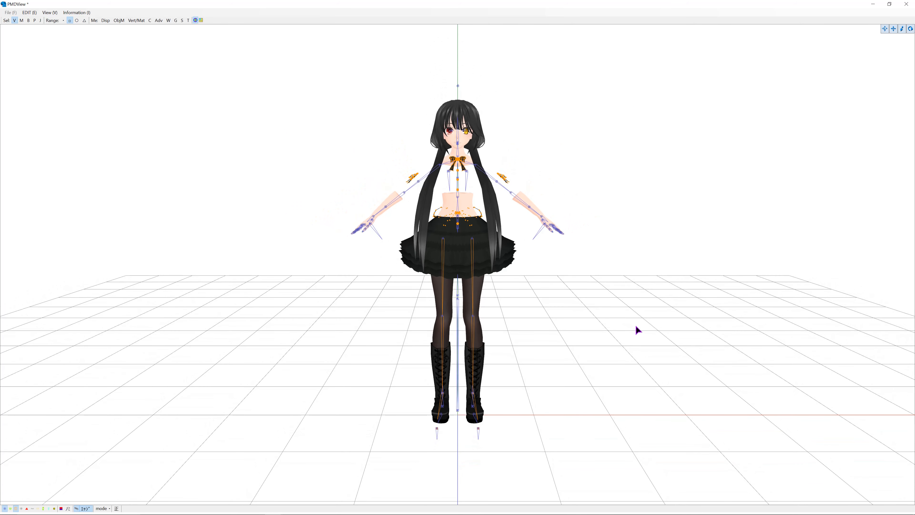
pyautogui.moveTo(602, 255)
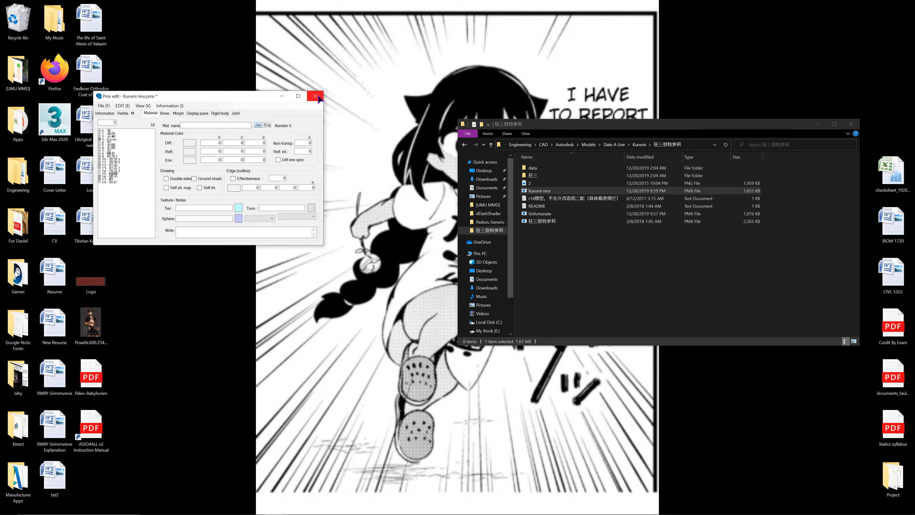
pyautogui.click(315, 96)
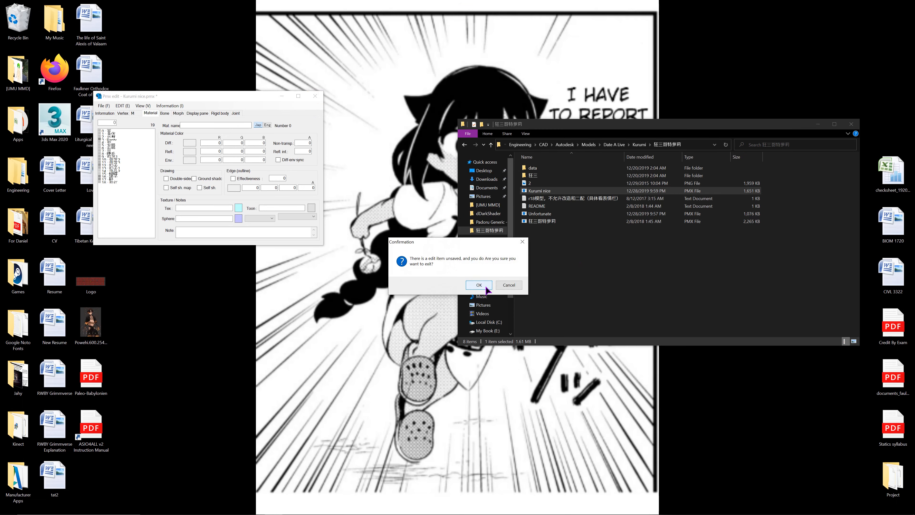